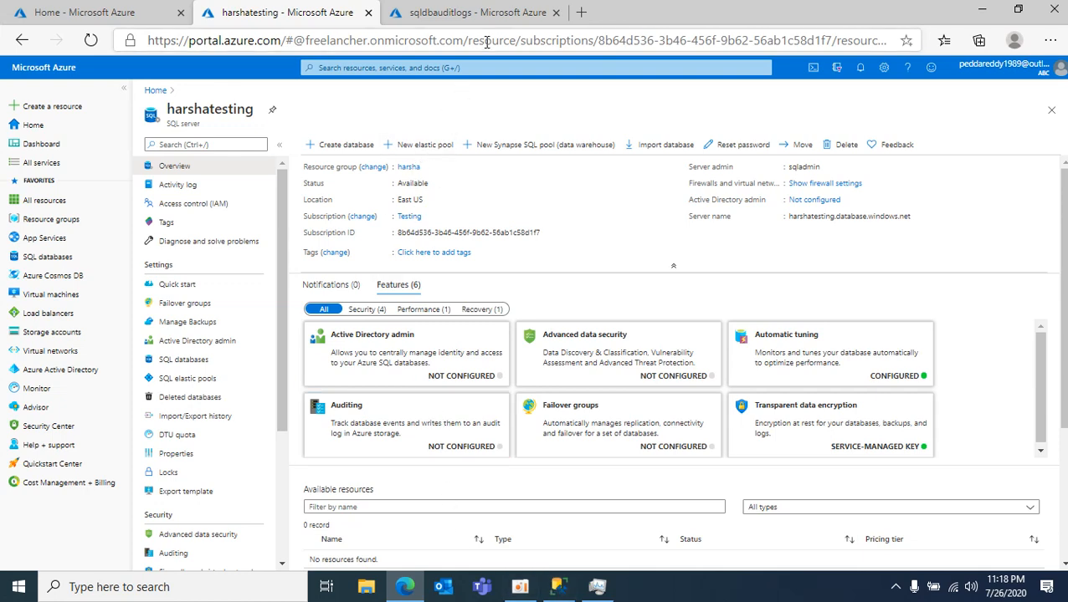
# - Review the .xel audit blobs in the sqldbauditlogs container's 2020-07-13 folder in Azure Portal
pyautogui.click(469, 12)
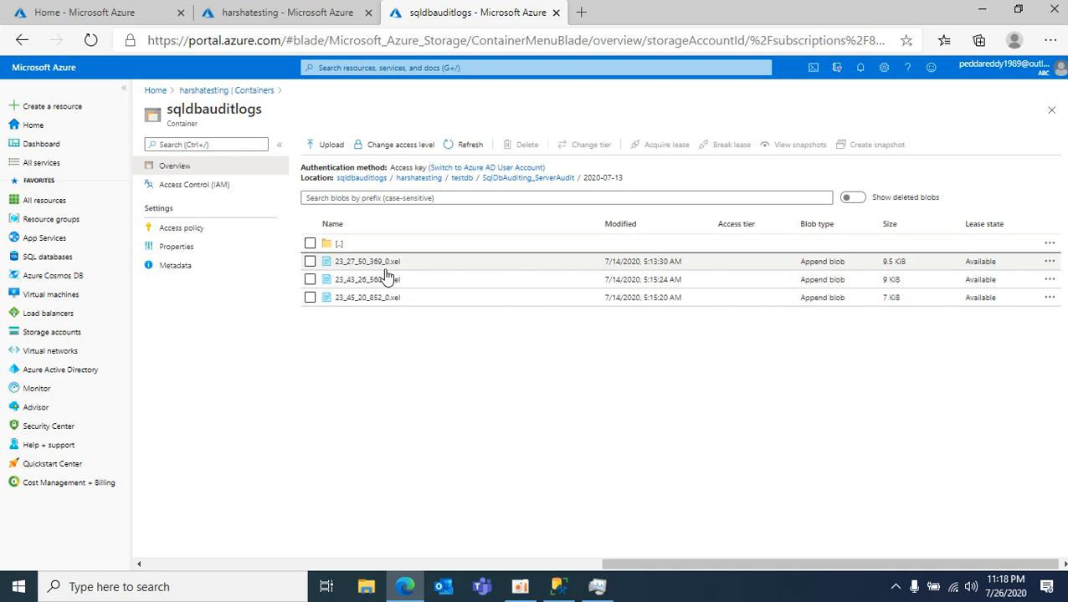
pyautogui.moveTo(388, 342)
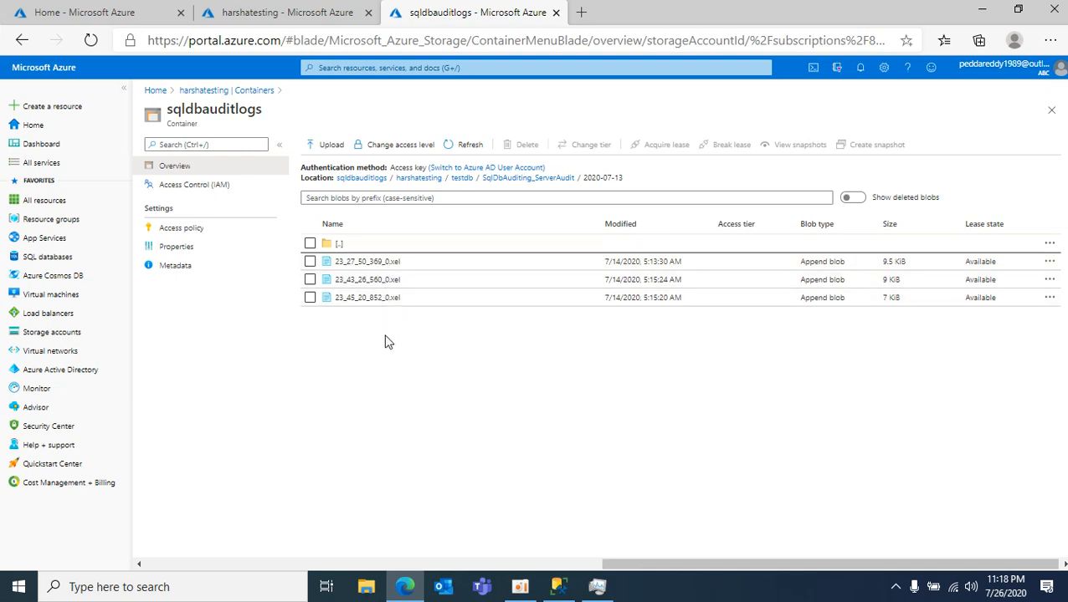
pyautogui.moveTo(355, 111)
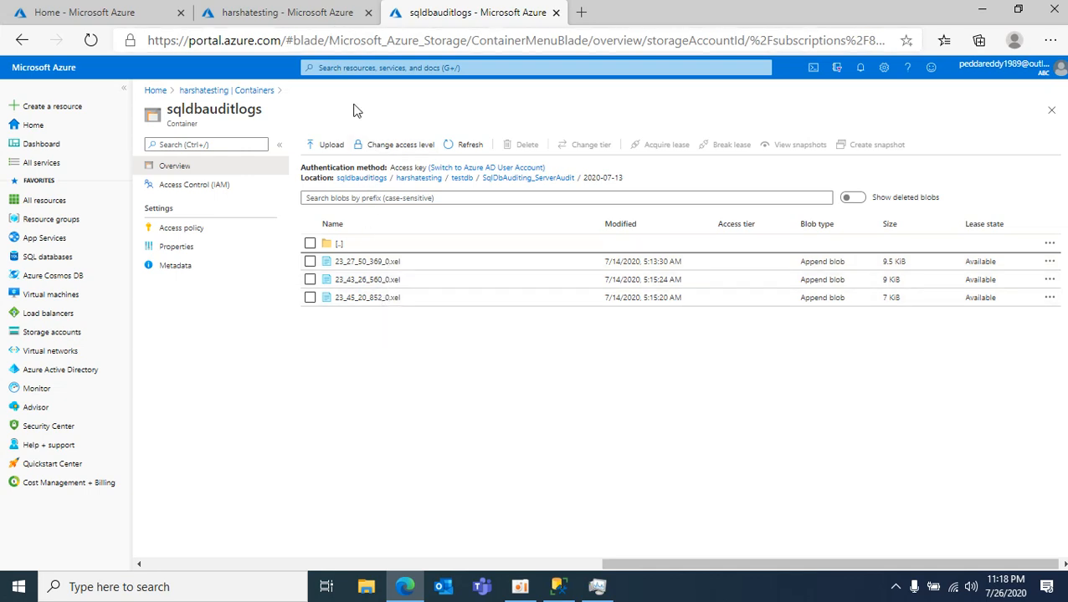
pyautogui.moveTo(410, 323)
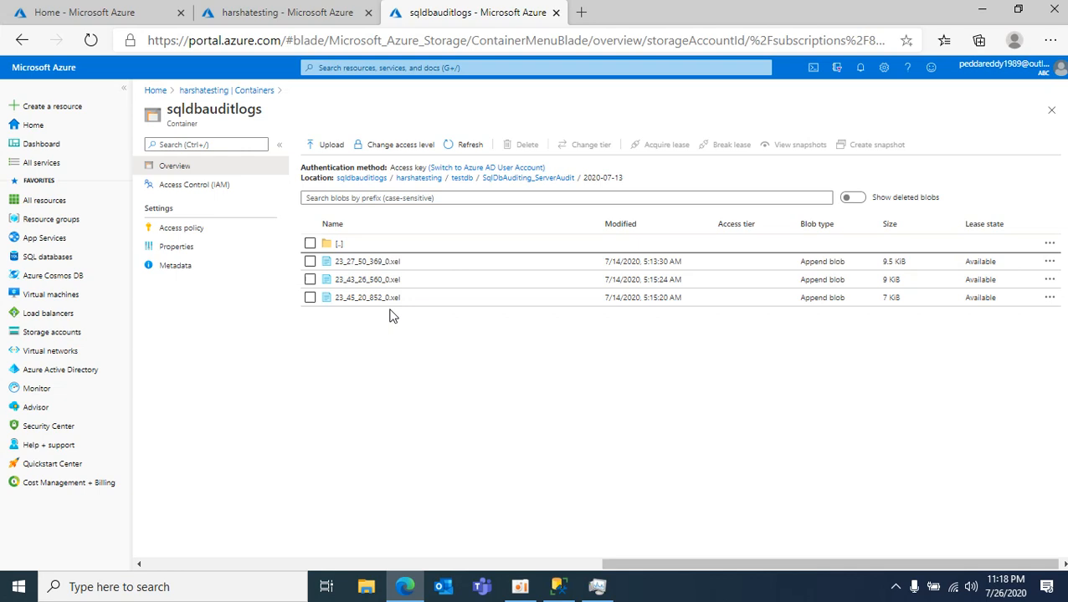
pyautogui.moveTo(415, 343)
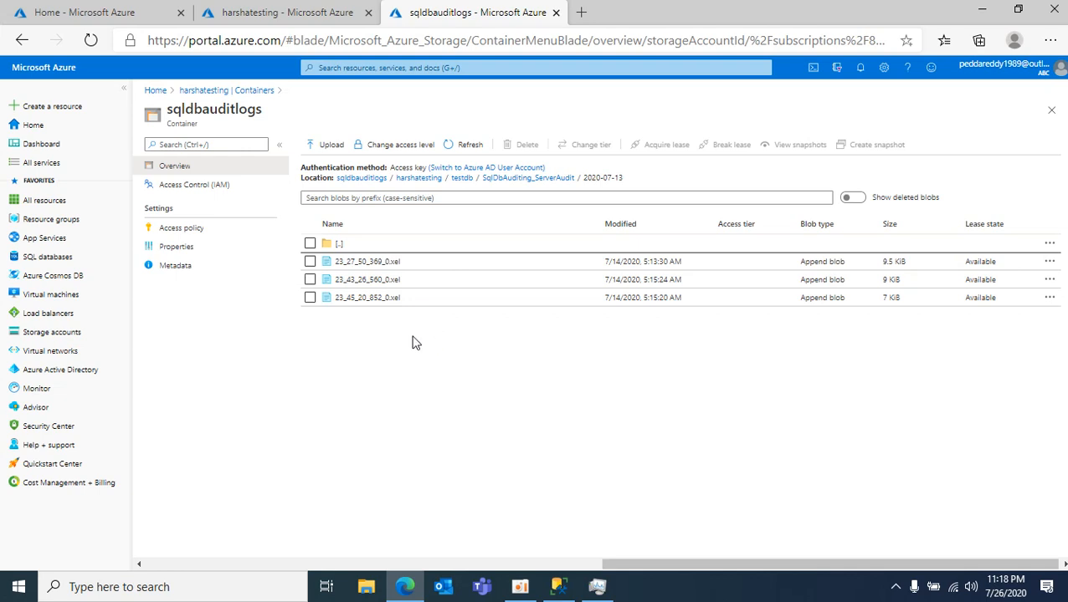
pyautogui.moveTo(399, 274)
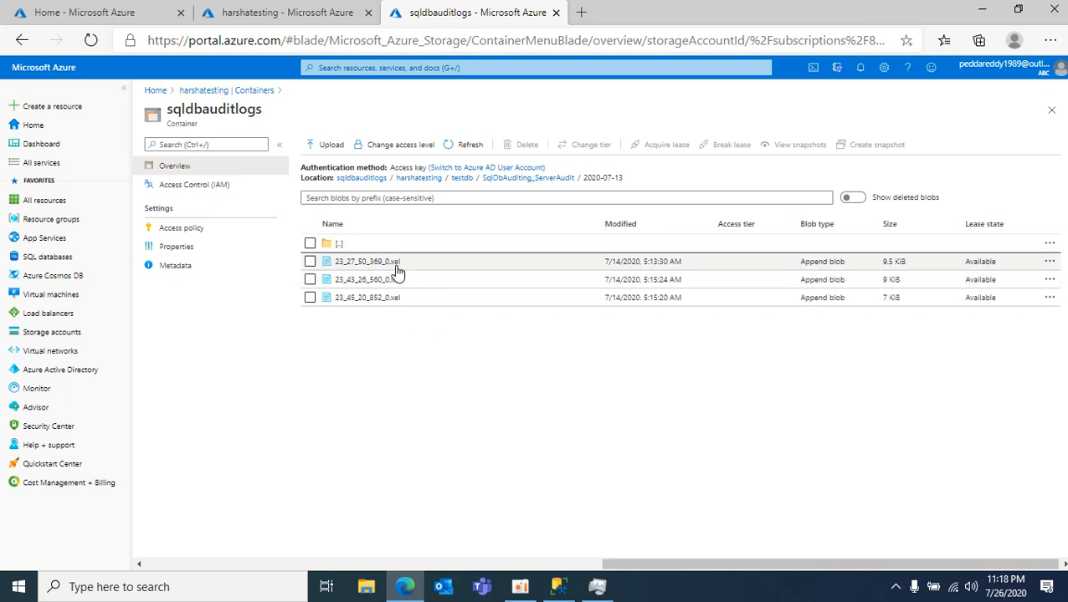
pyautogui.moveTo(465, 448)
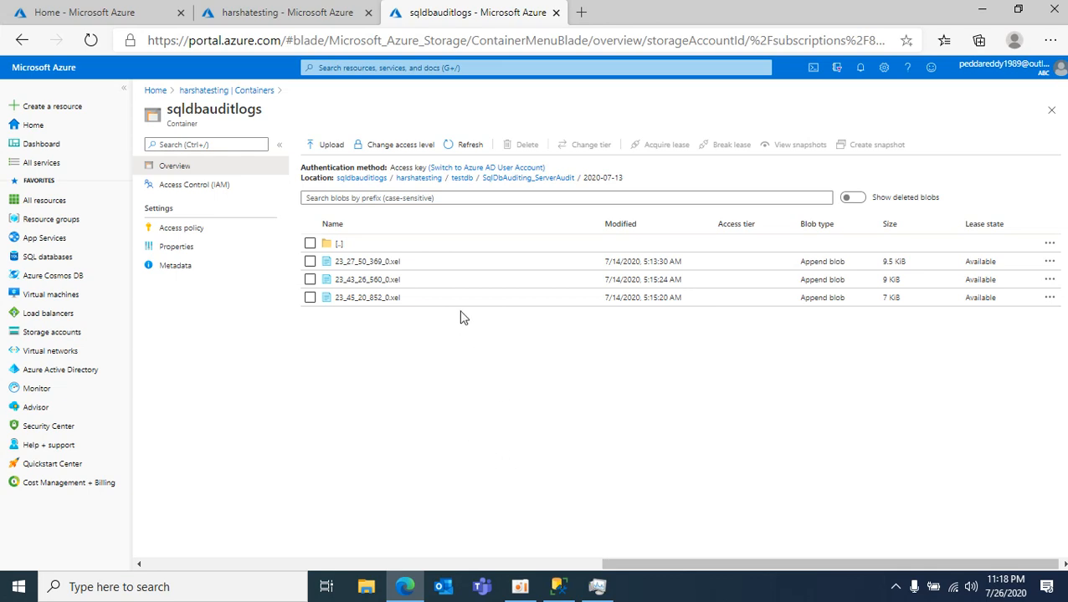
pyautogui.moveTo(435, 358)
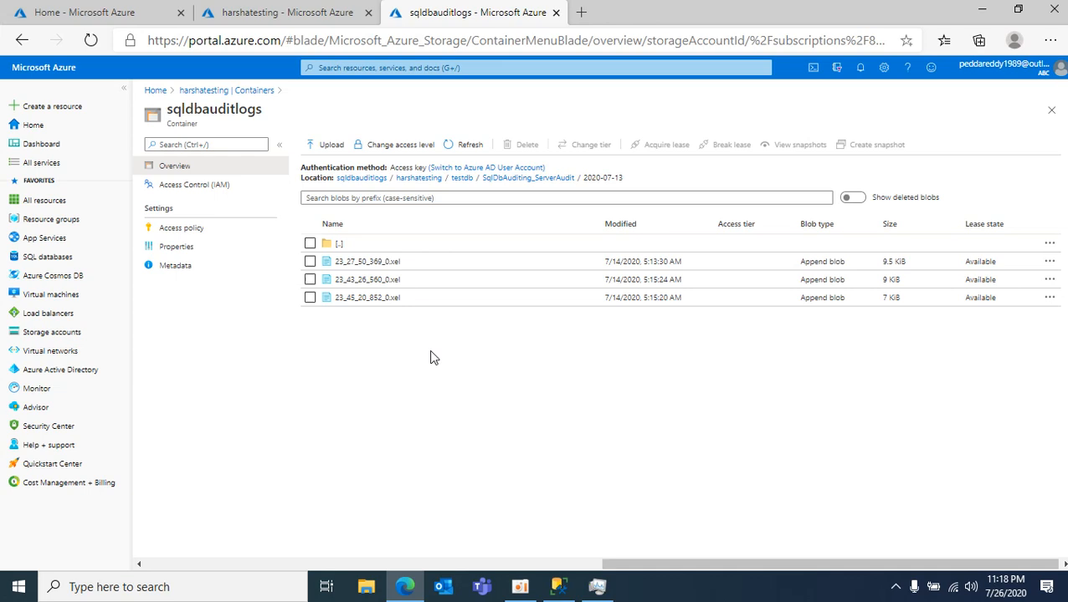
pyautogui.moveTo(429, 351)
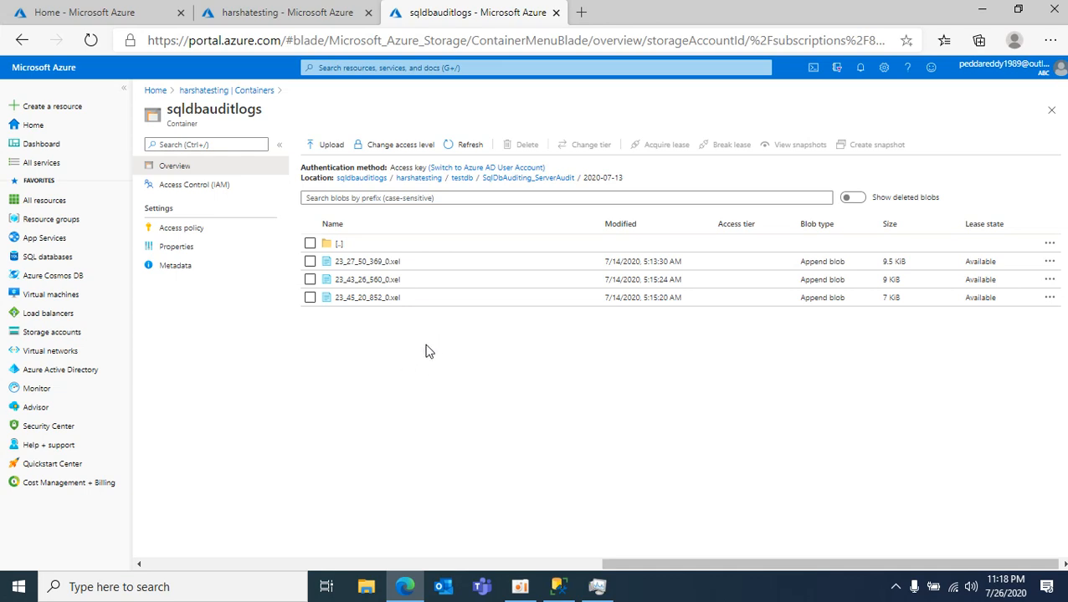
pyautogui.moveTo(489, 455)
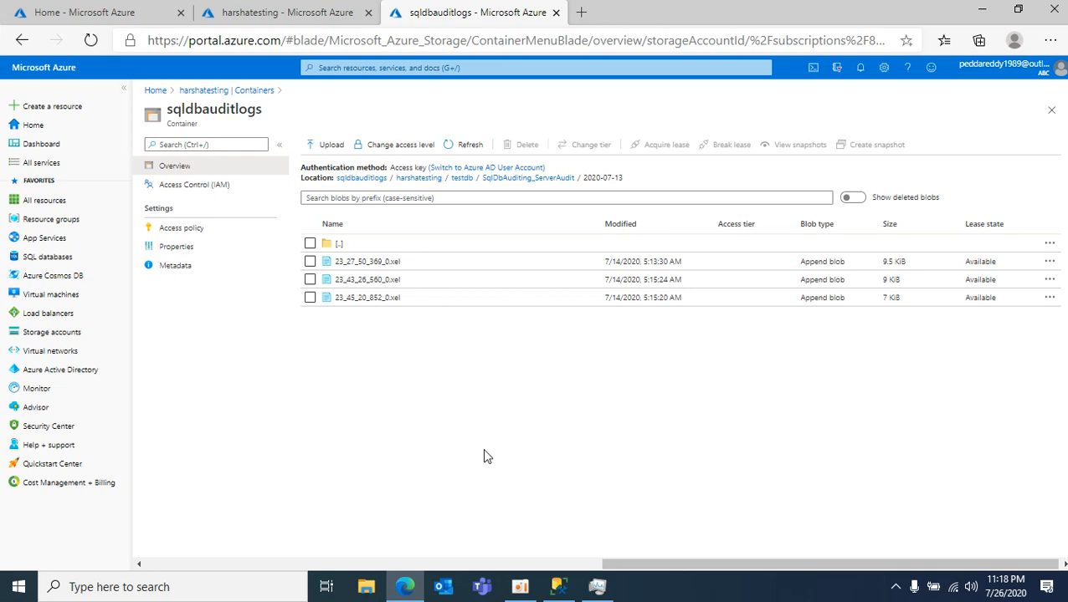
pyautogui.moveTo(542, 505)
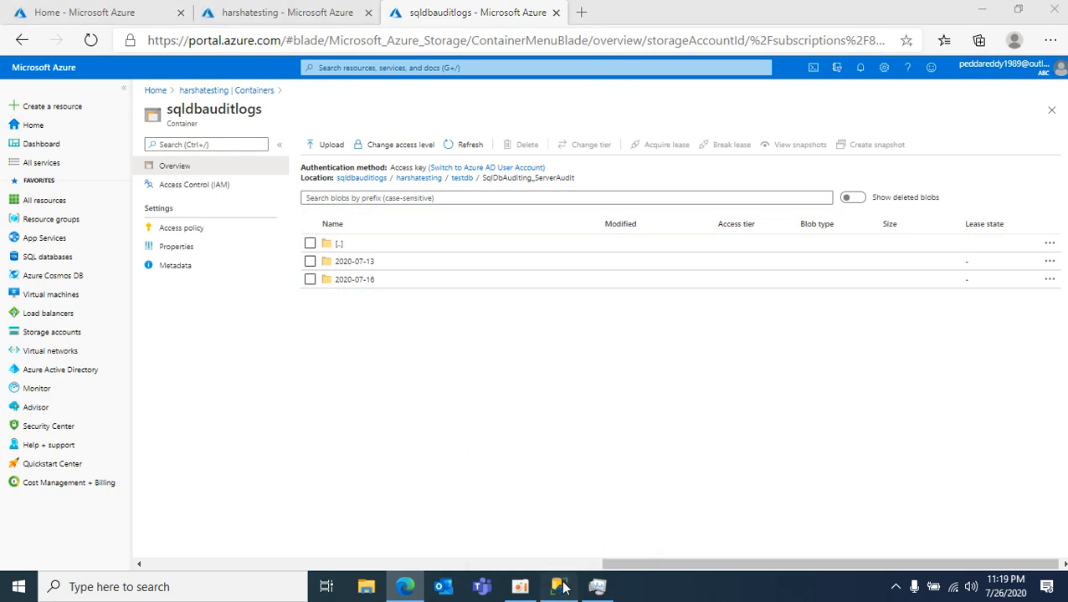
# - Select the connected server and start Merge Audit Files from the File menu
pyautogui.click(559, 586)
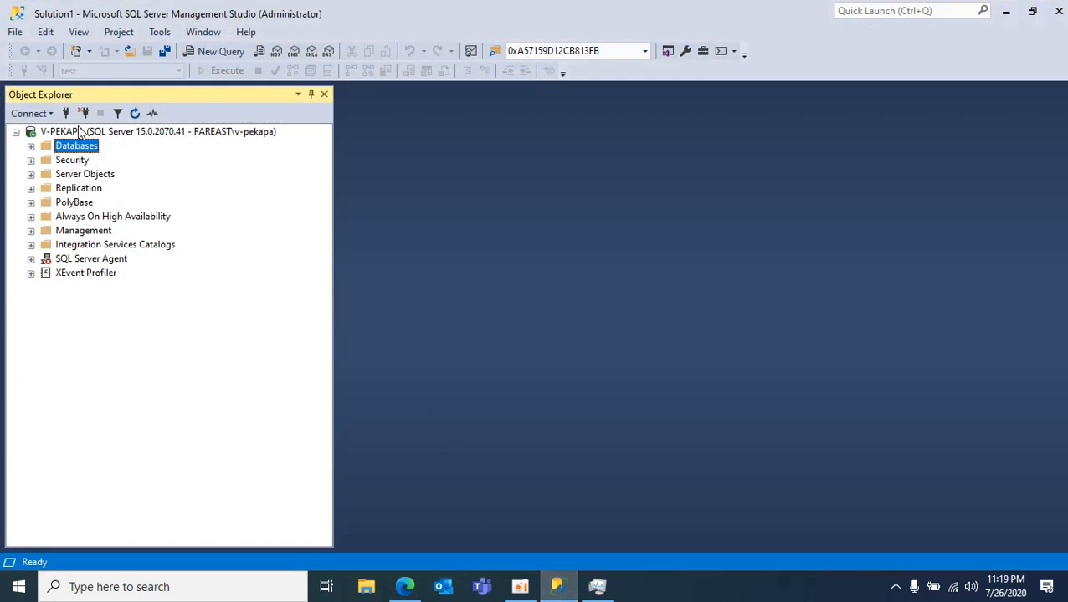
pyautogui.click(125, 130)
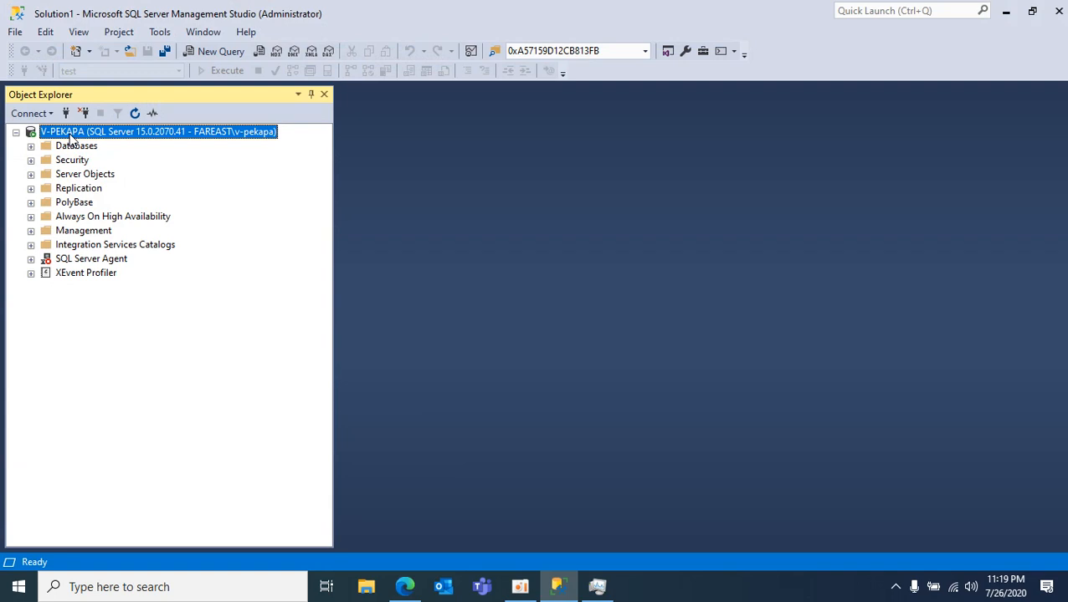
pyautogui.moveTo(14, 32)
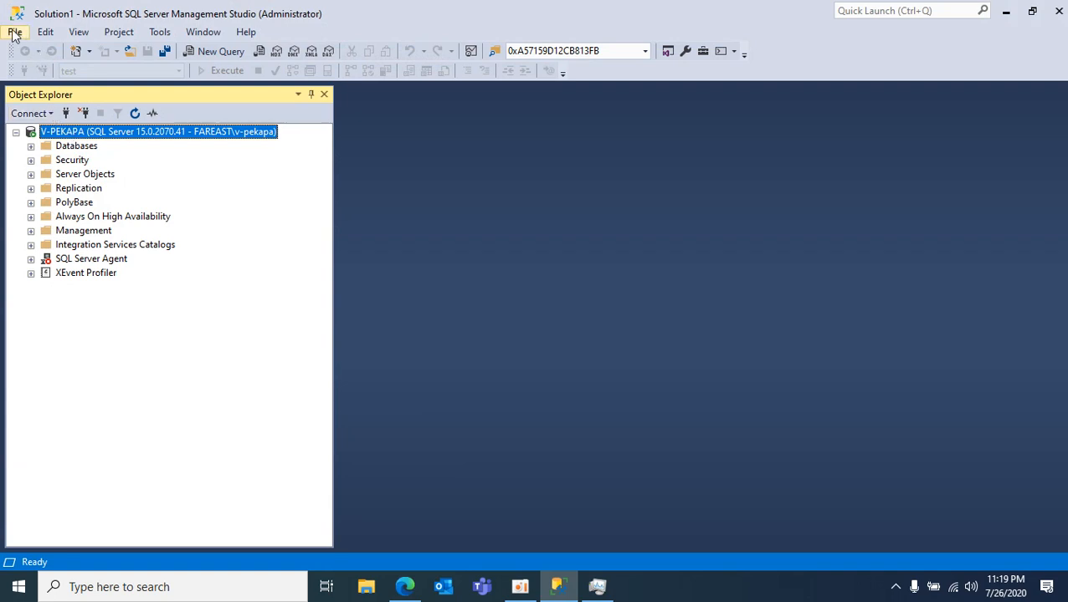
pyautogui.click(14, 31)
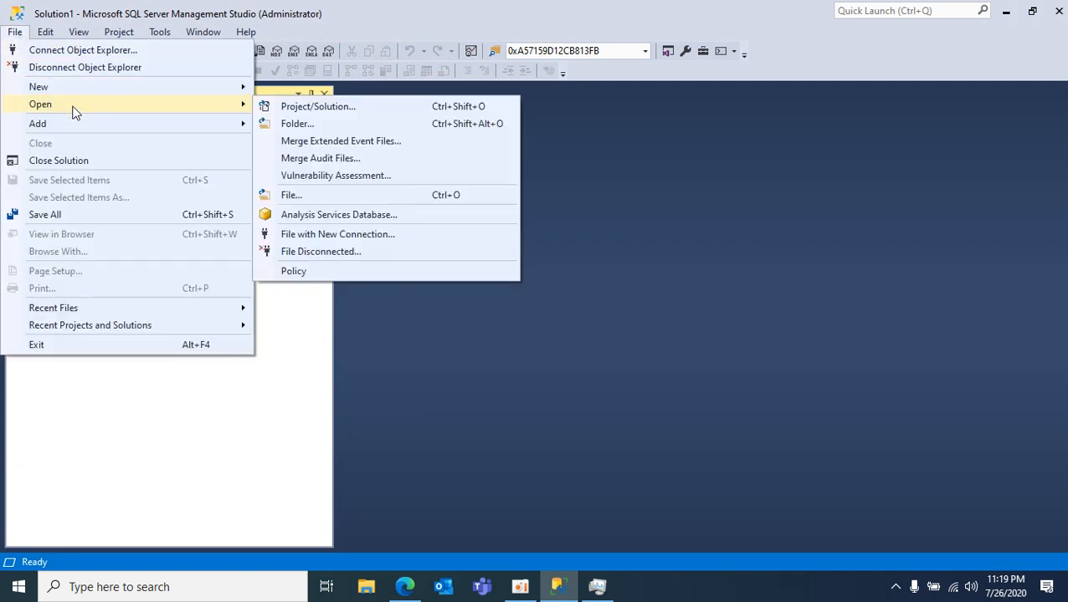
pyautogui.moveTo(322, 157)
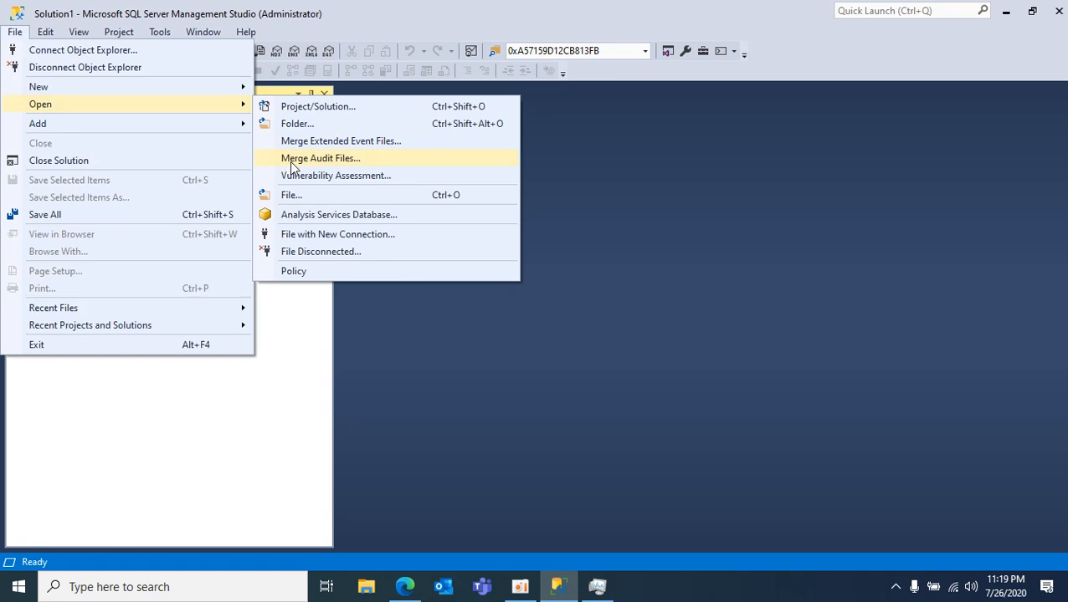
pyautogui.click(322, 158)
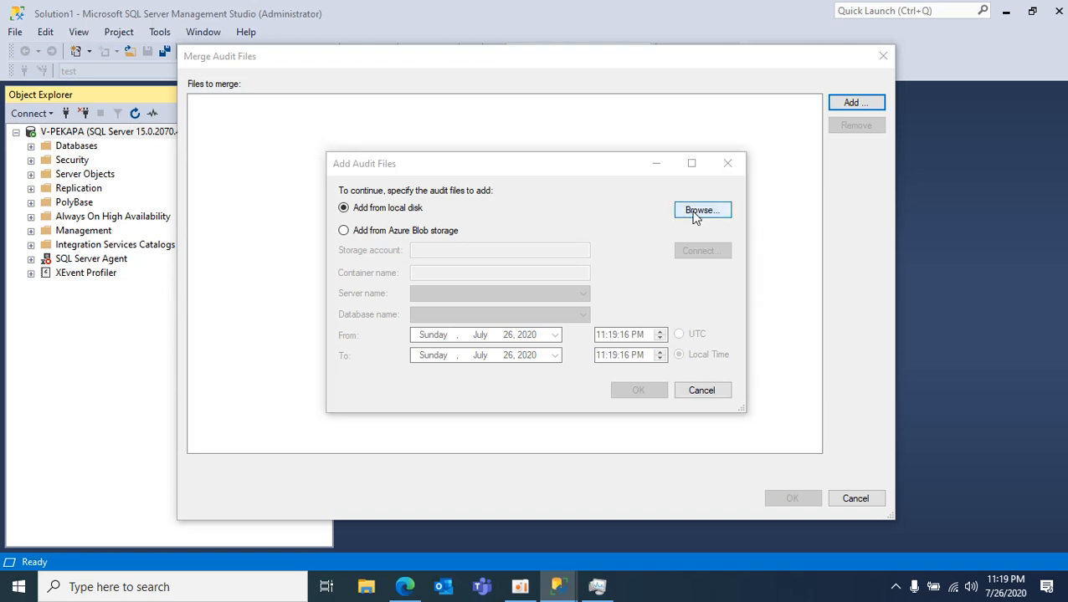
pyautogui.click(701, 211)
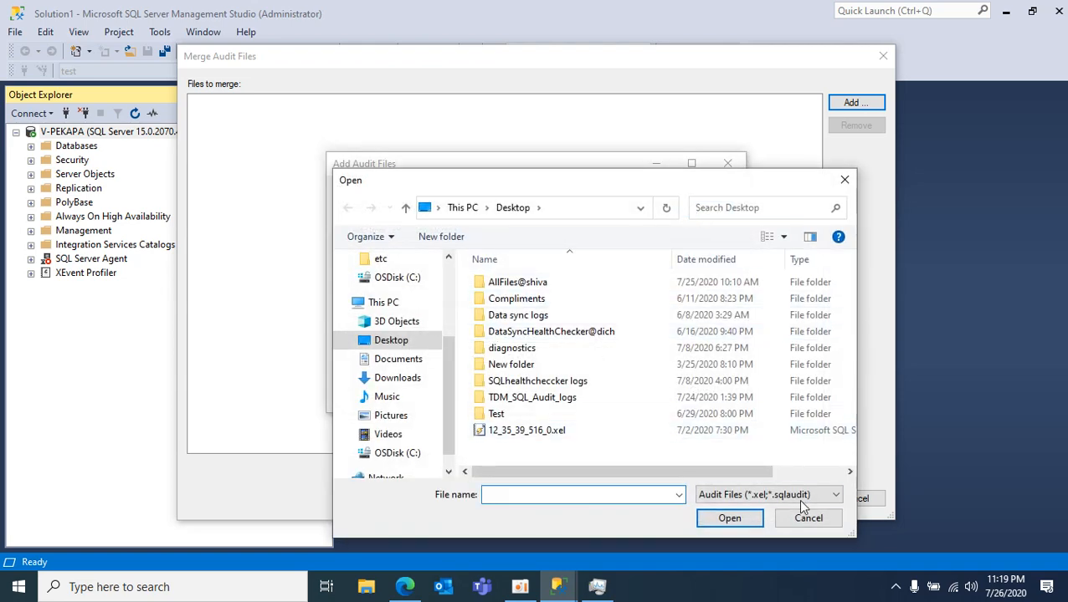
pyautogui.click(807, 518)
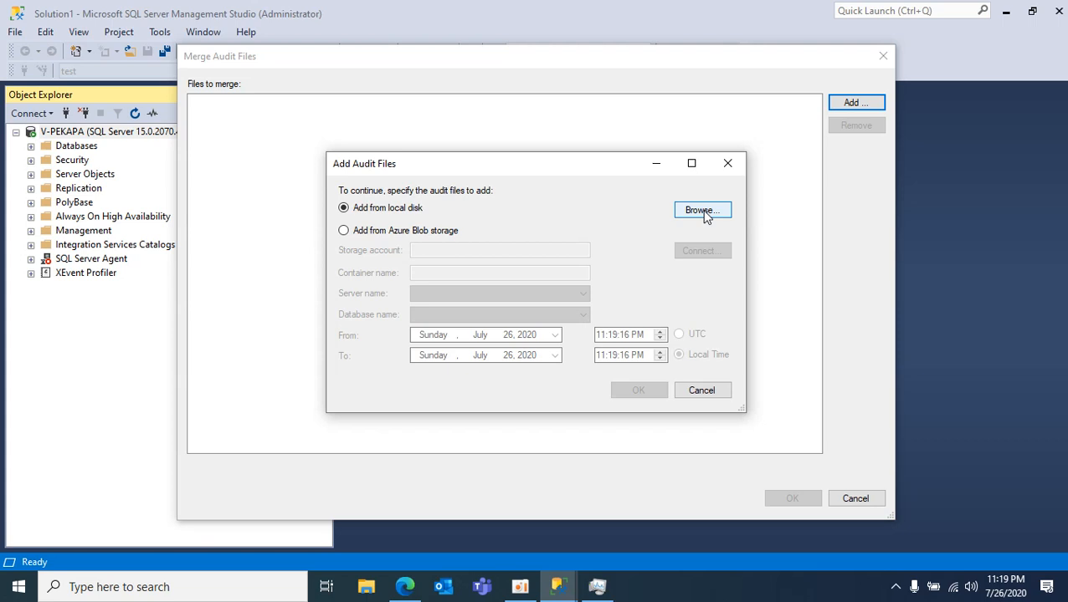
pyautogui.moveTo(410, 238)
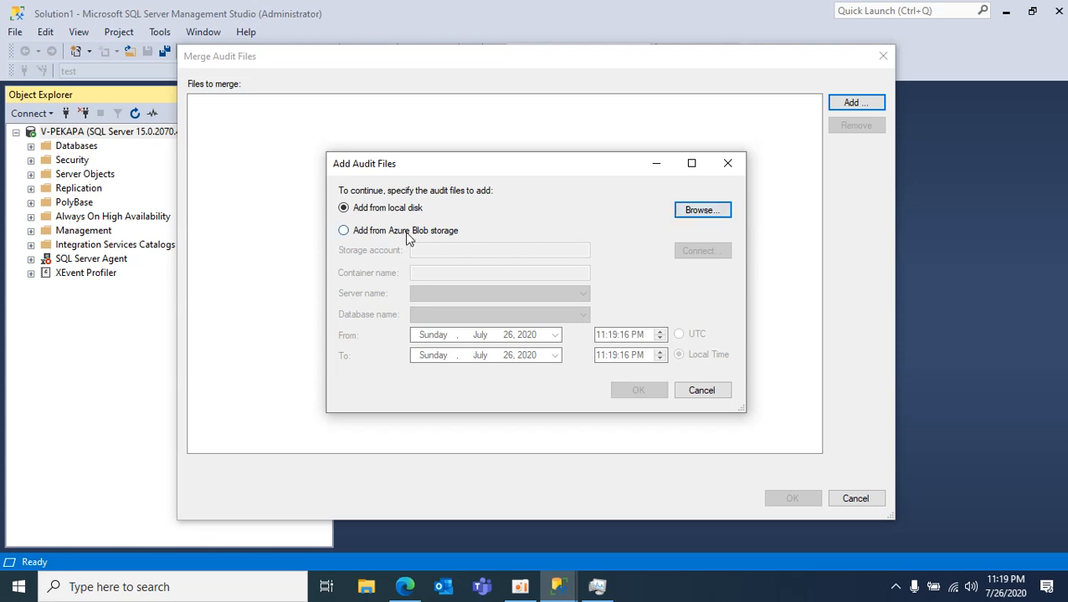
# - Source audit files from Azure Blob storage, signing in and choosing the harshatesting storage account
pyautogui.click(701, 251)
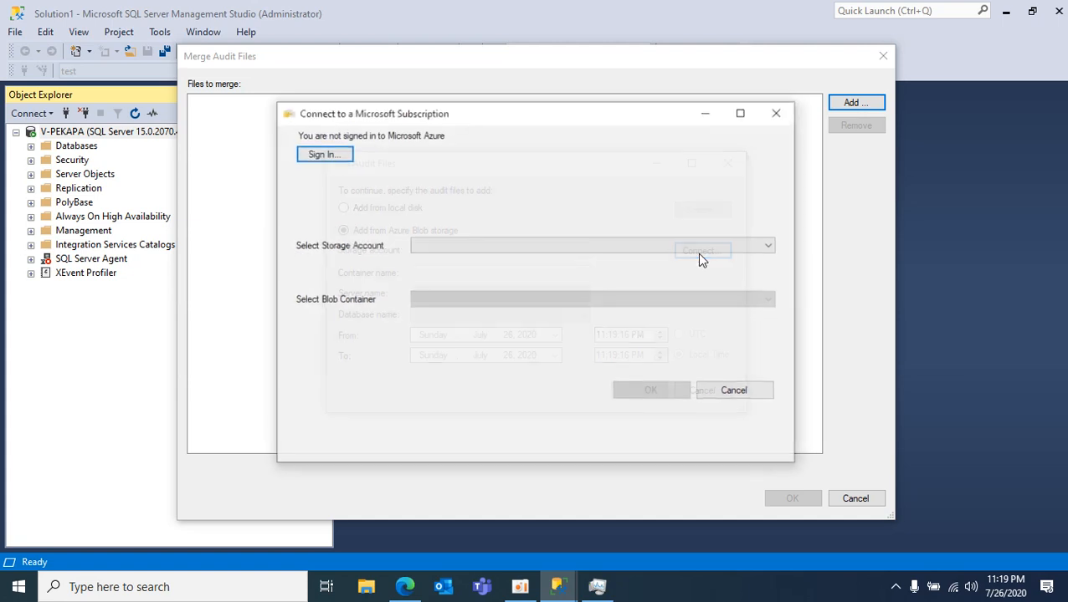
pyautogui.click(324, 154)
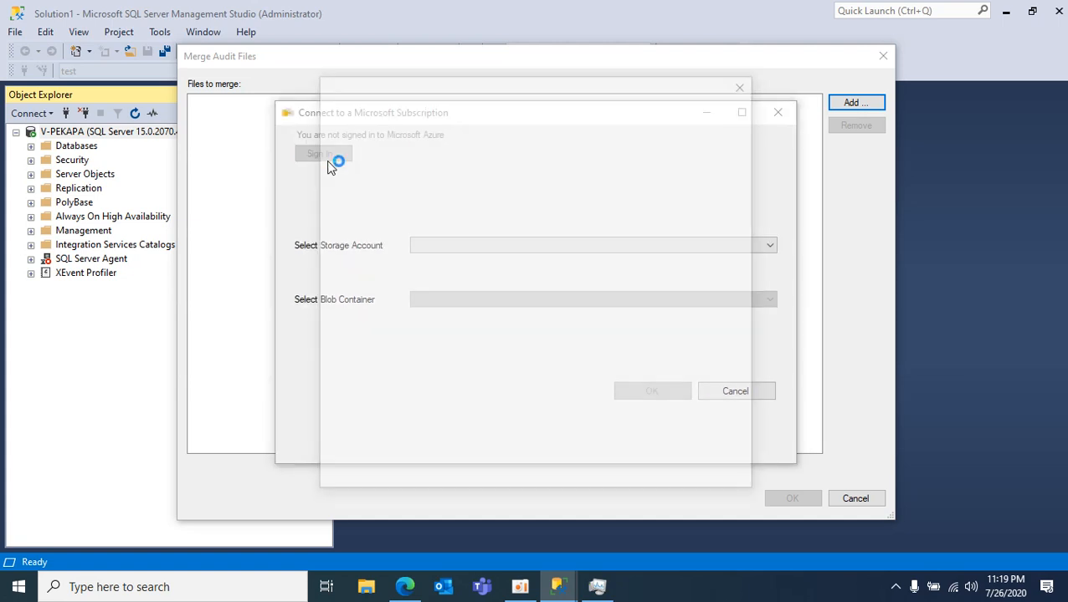
pyautogui.click(323, 154)
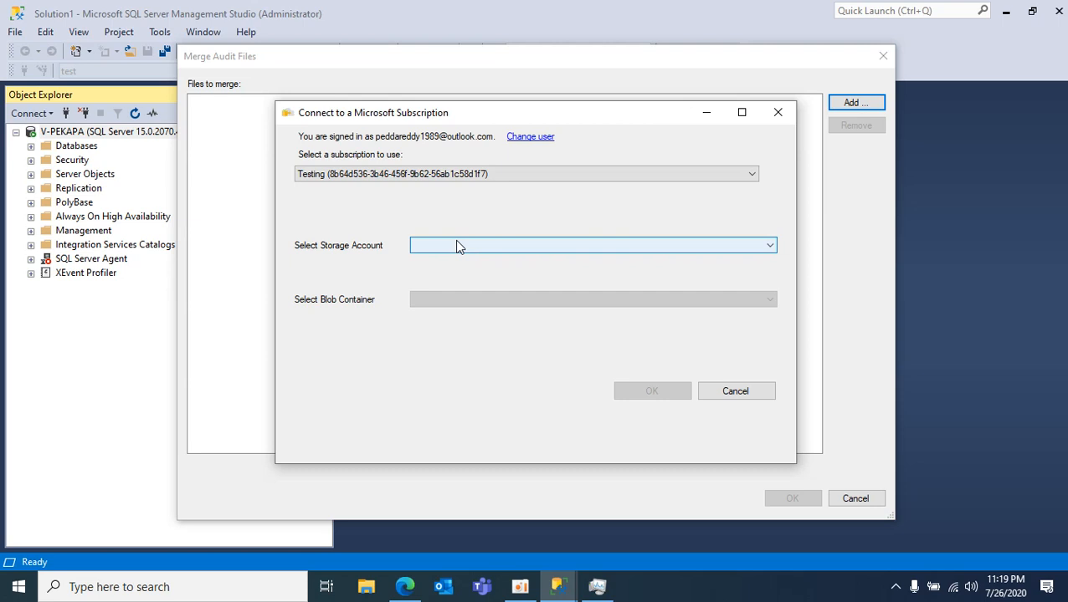
pyautogui.moveTo(494, 249)
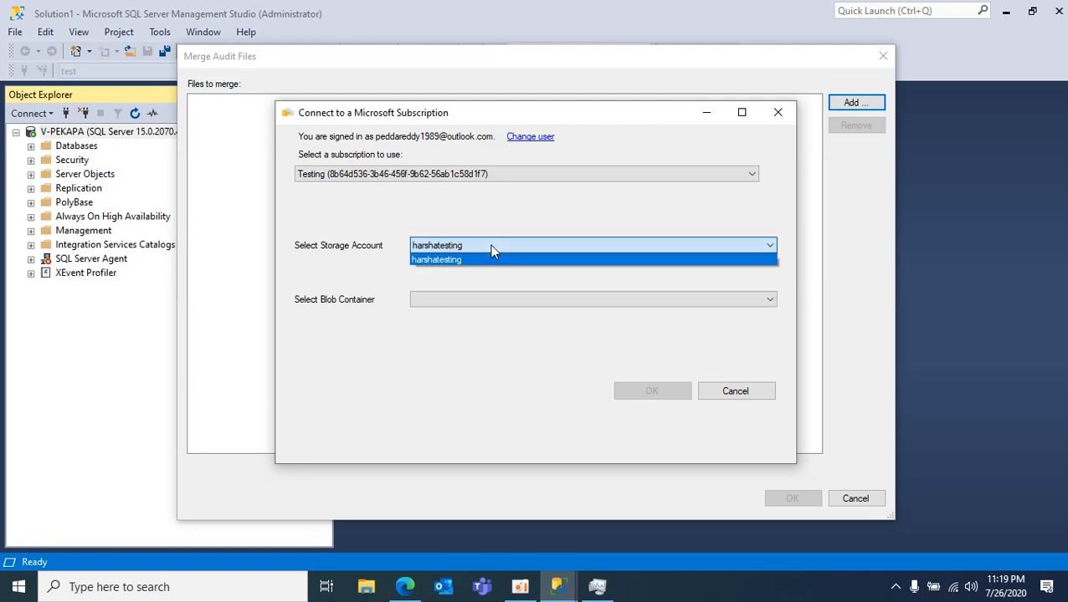
pyautogui.click(435, 259)
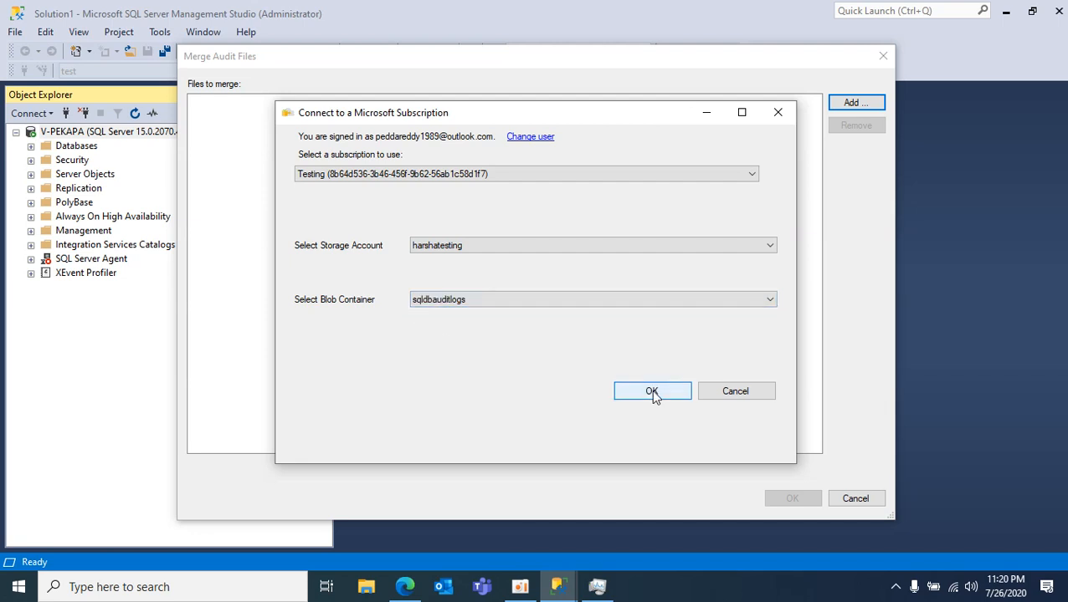
# - Select server hanshatesting and database testdb for the July 13–17, 2020 range
pyautogui.click(653, 391)
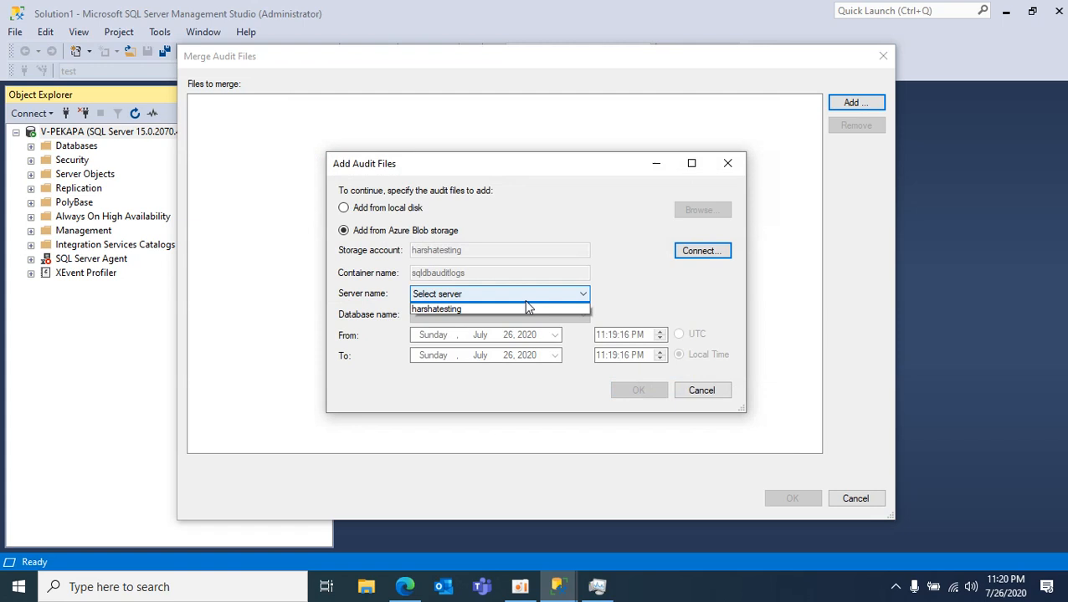
pyautogui.click(435, 308)
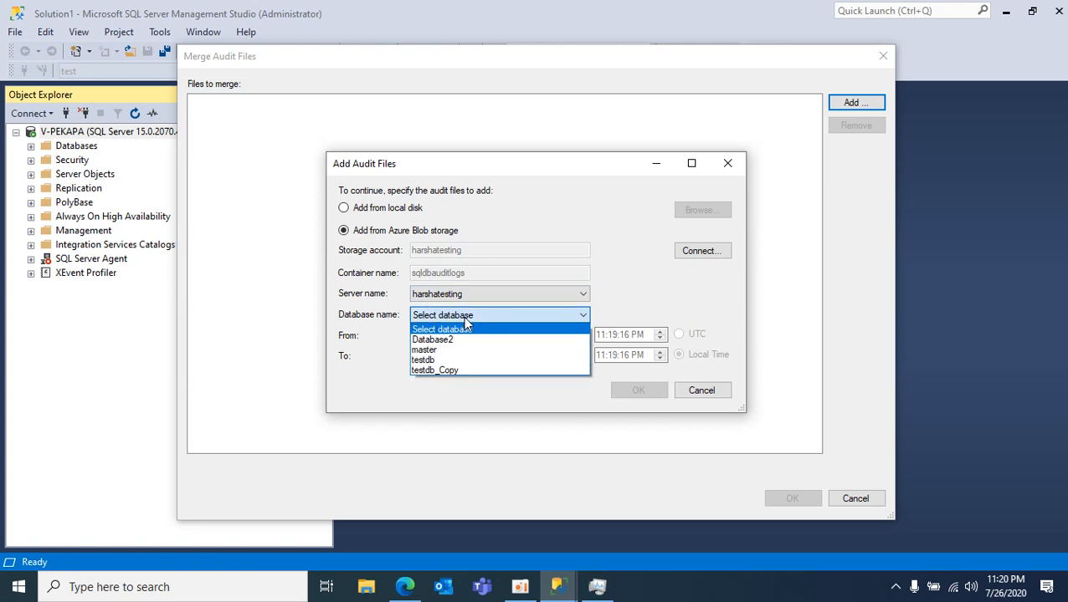
pyautogui.moveTo(421, 360)
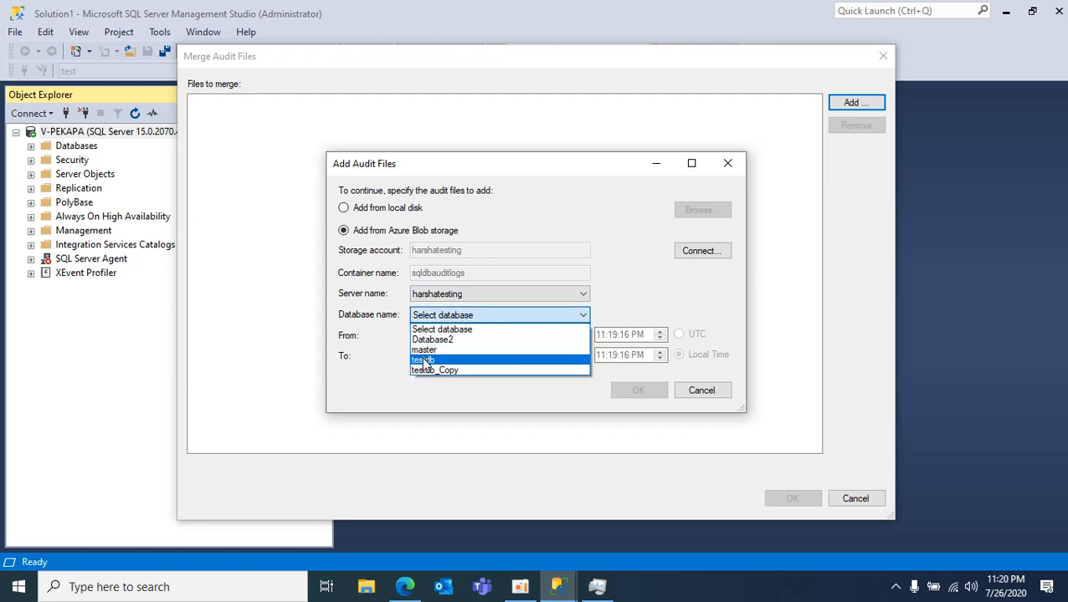
pyautogui.click(422, 360)
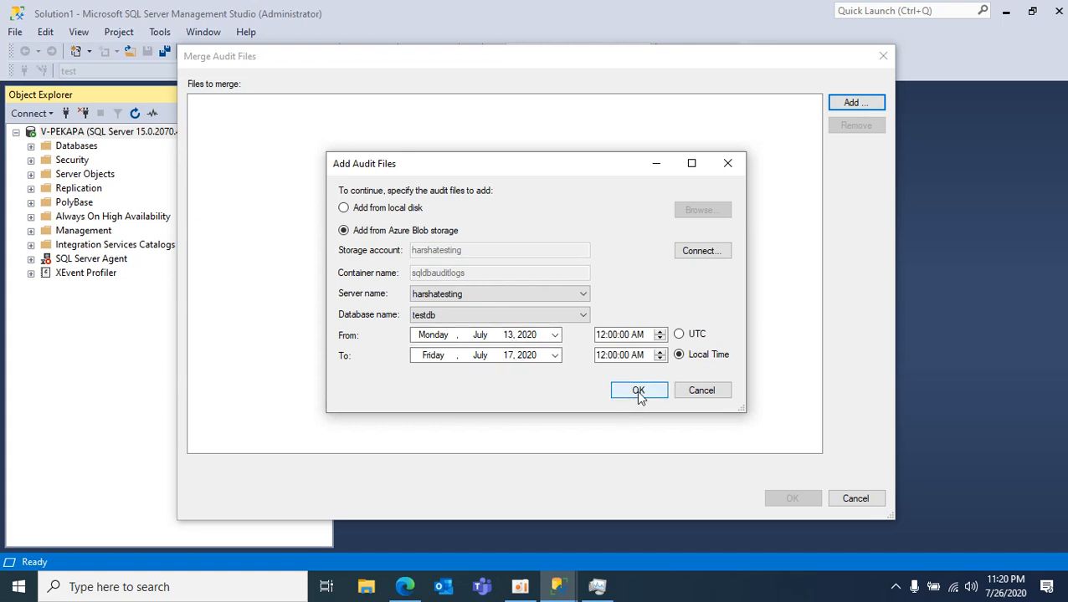
# - Confirm the selection and download the four testdb .xel files, reusing local copies
pyautogui.click(638, 390)
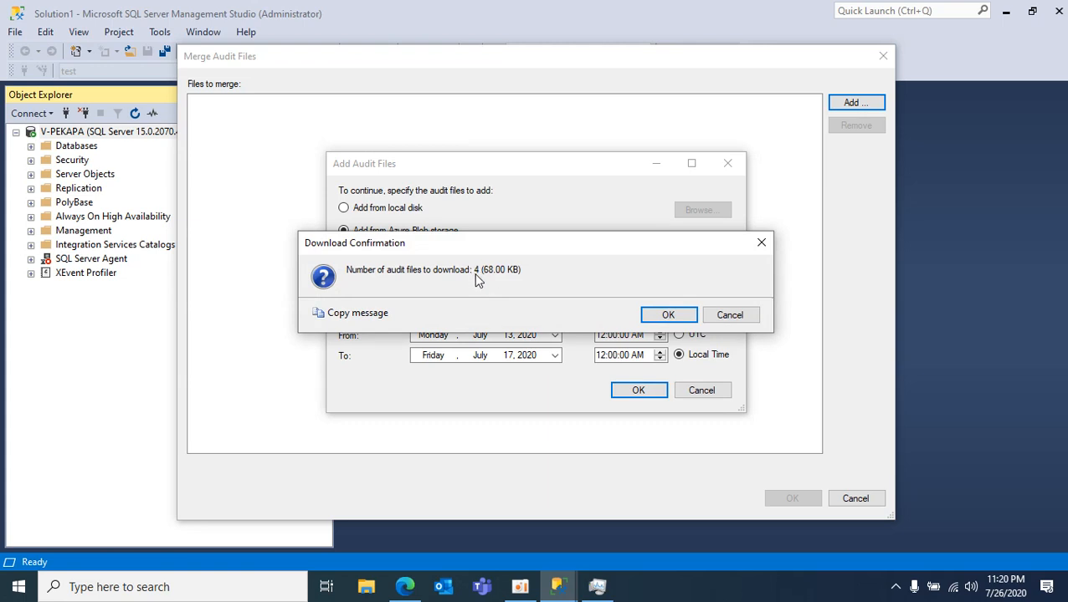
pyautogui.moveTo(509, 281)
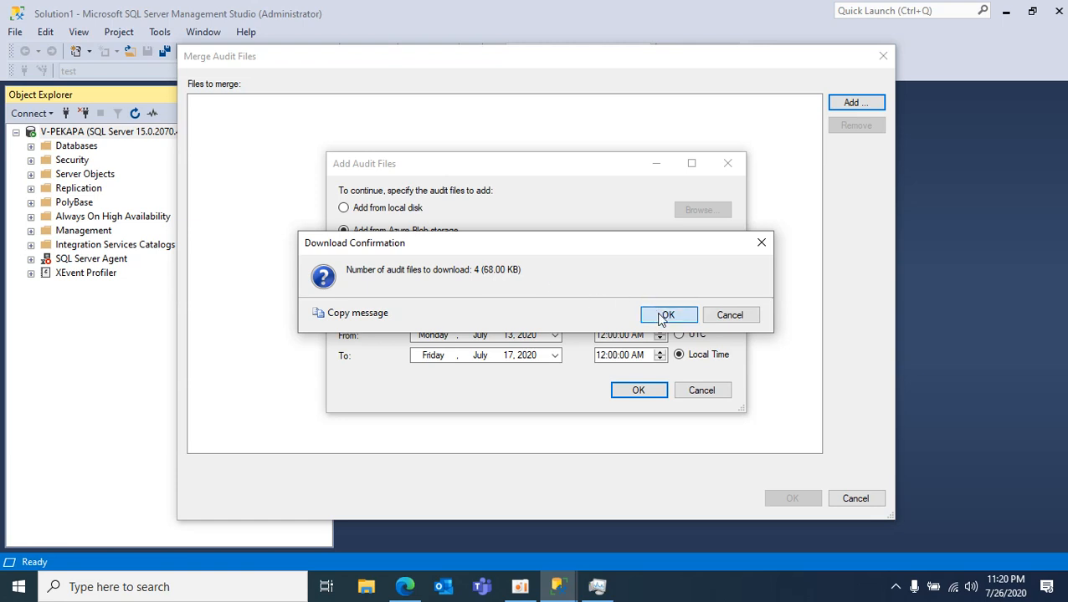
pyautogui.click(666, 315)
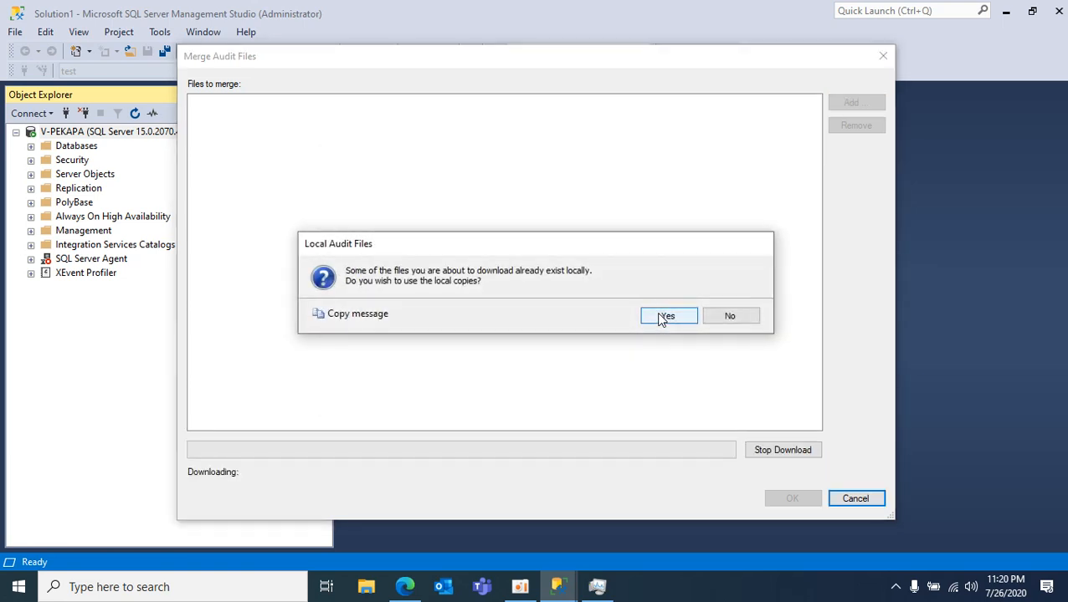
pyautogui.click(667, 314)
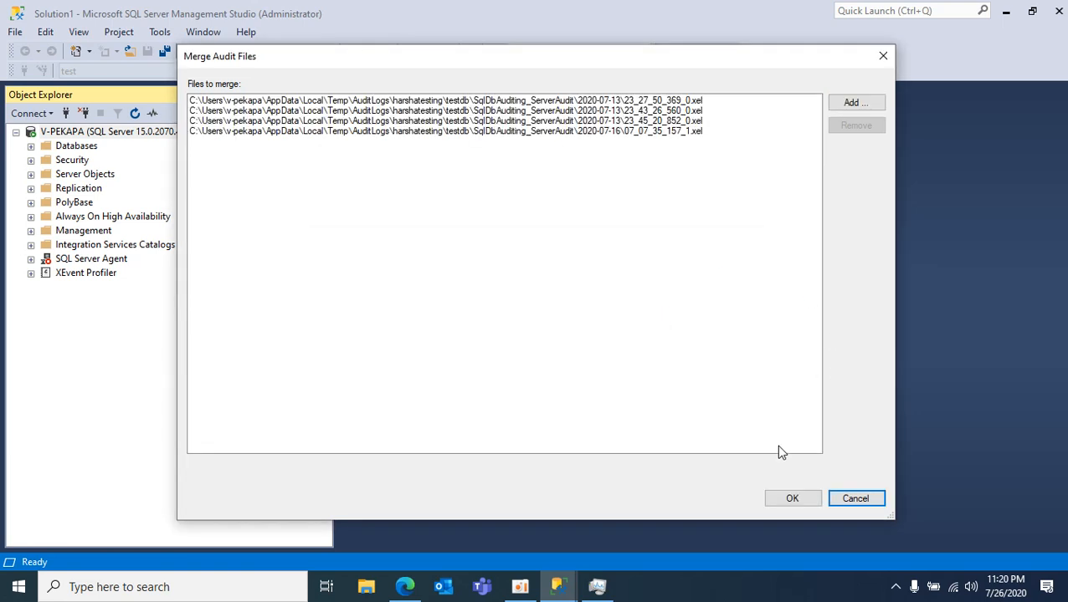
# - Merge the four audit files into one log listing 37 events
pyautogui.click(791, 499)
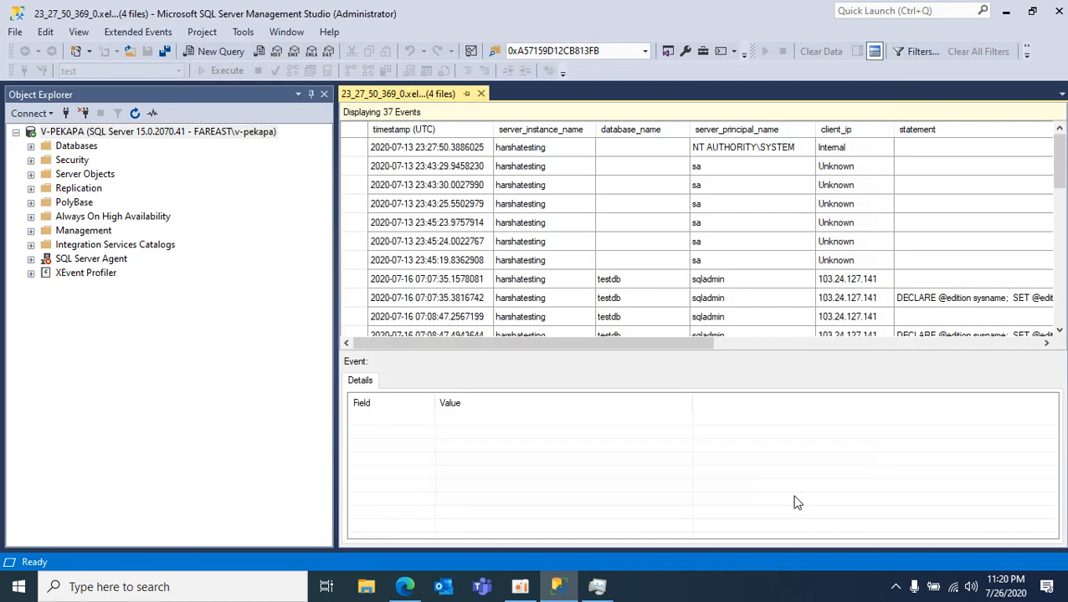
pyautogui.moveTo(426, 148)
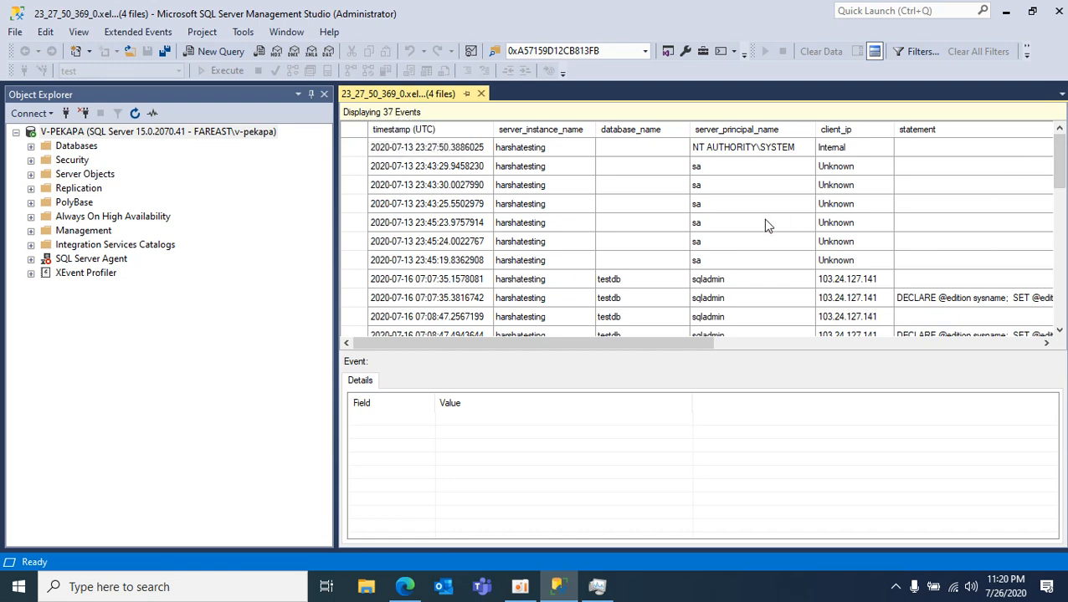
# - Export the 37 merged events to table dbo.test in database test via Extended Events
pyautogui.click(138, 31)
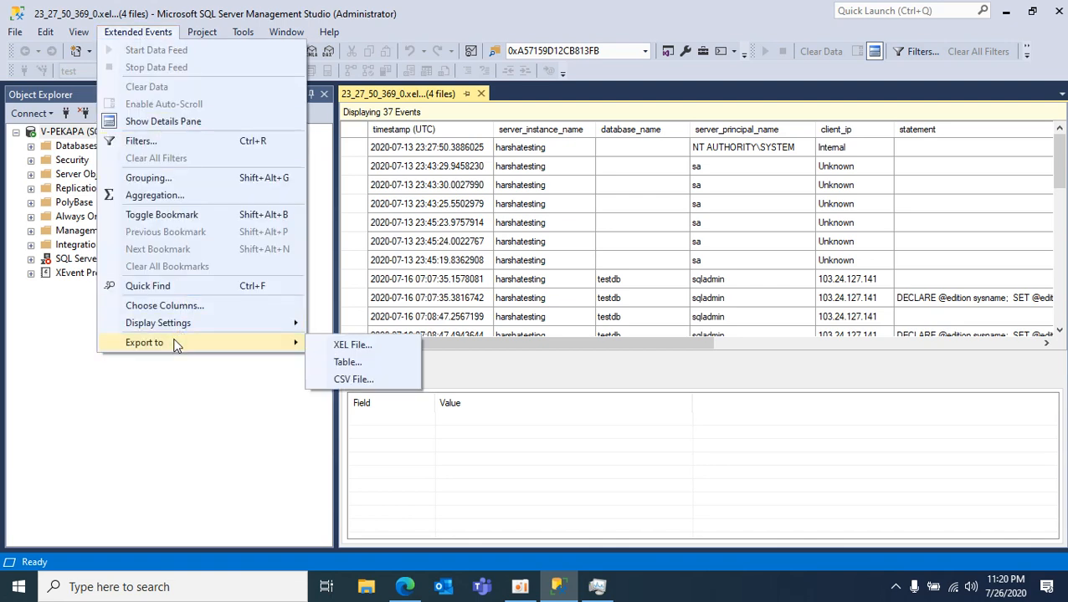
pyautogui.moveTo(351, 345)
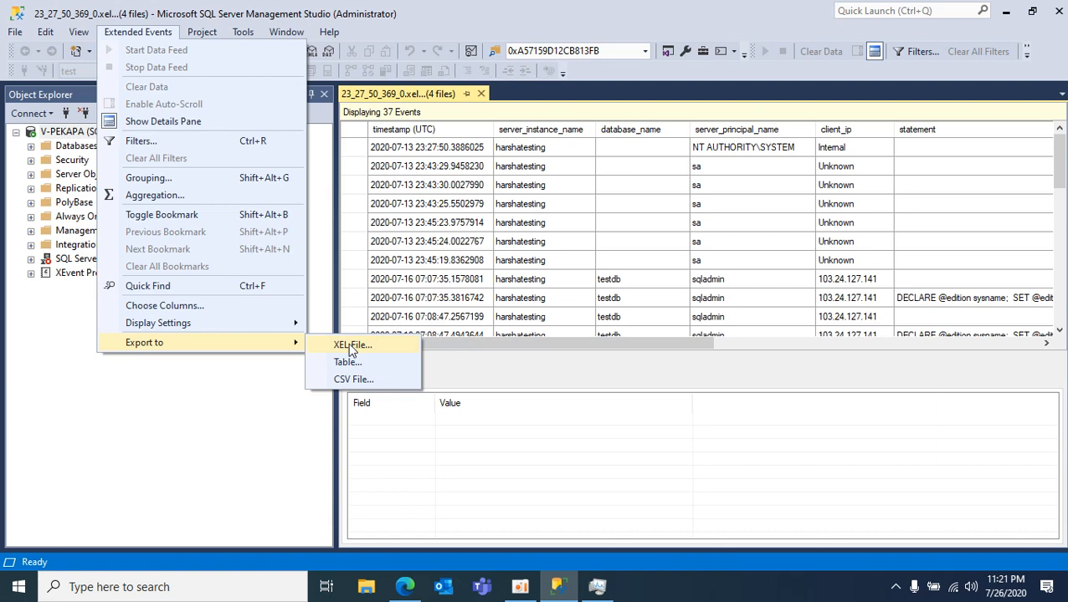
pyautogui.moveTo(358, 350)
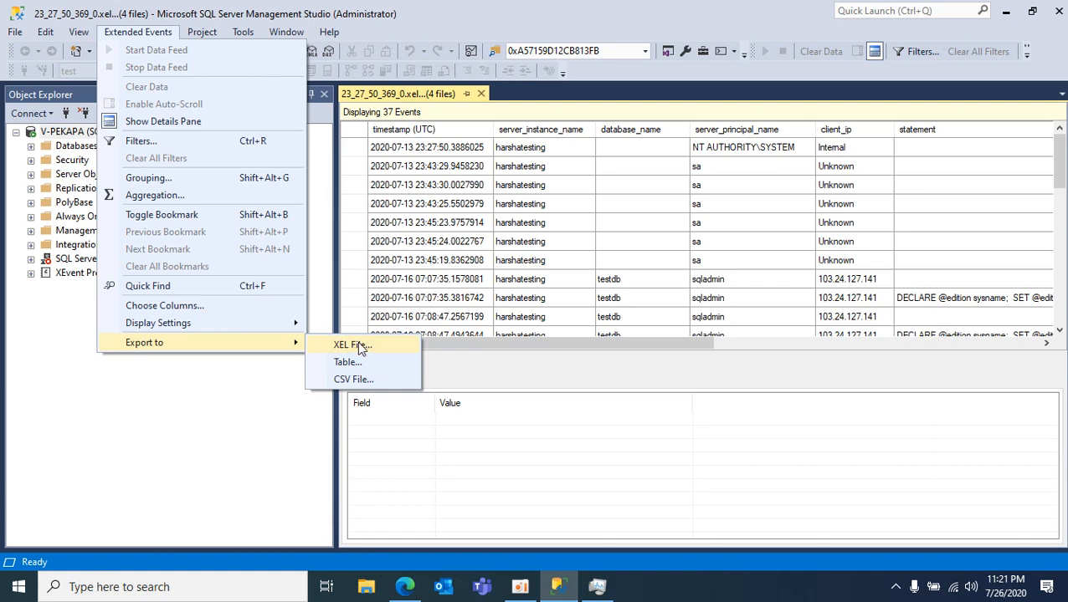
pyautogui.moveTo(348, 362)
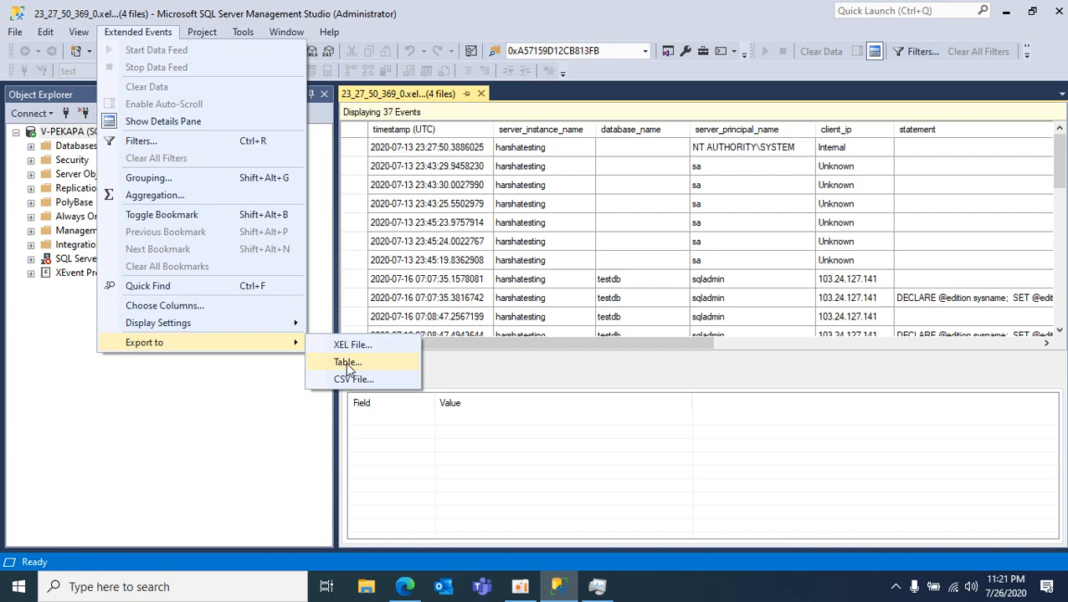
pyautogui.click(348, 361)
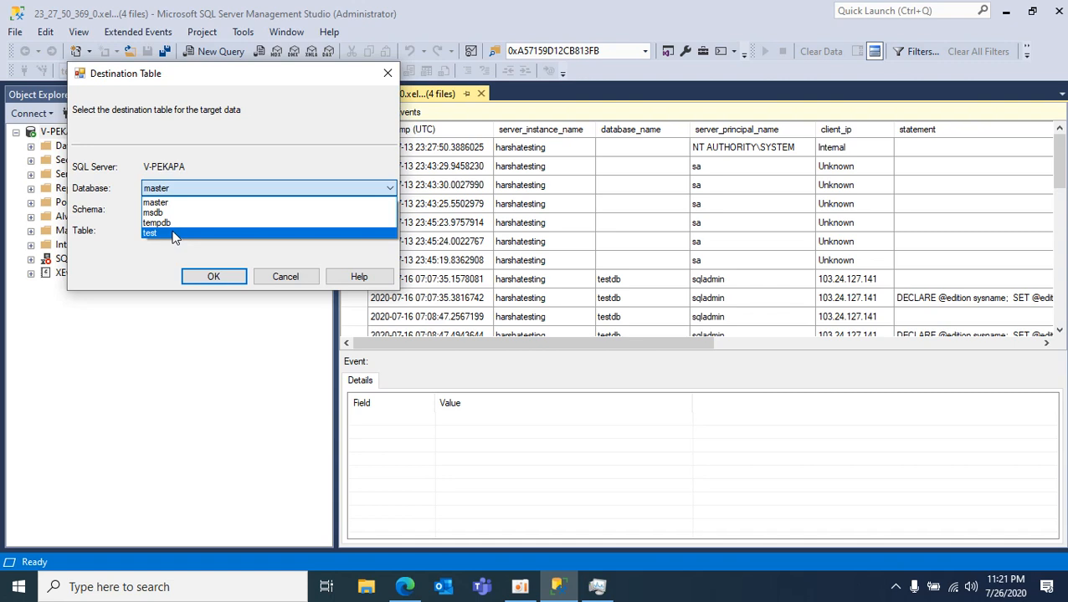
pyautogui.click(149, 233)
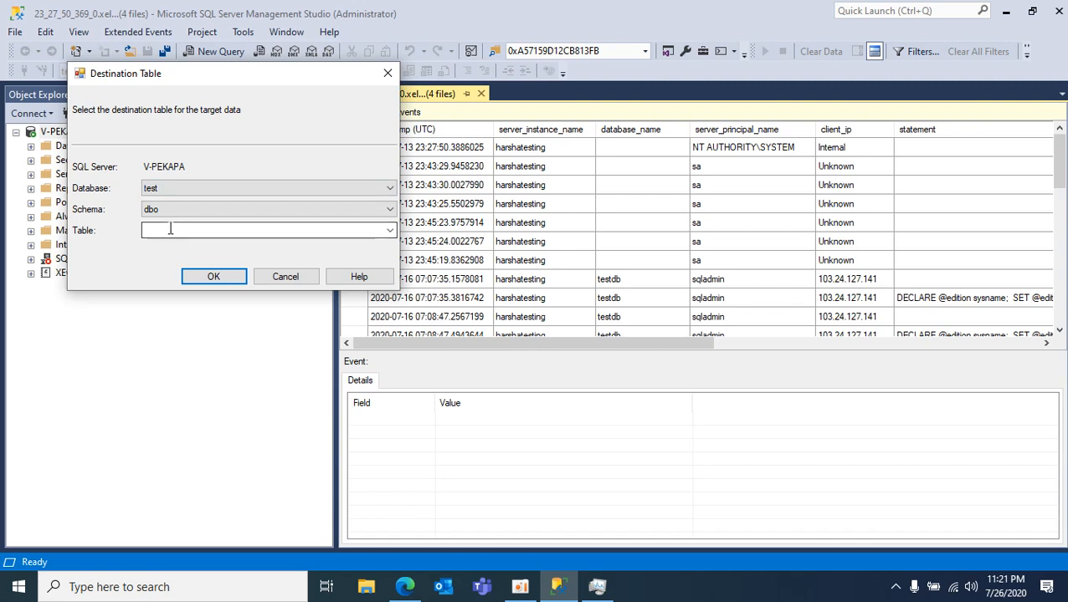
pyautogui.write('test')
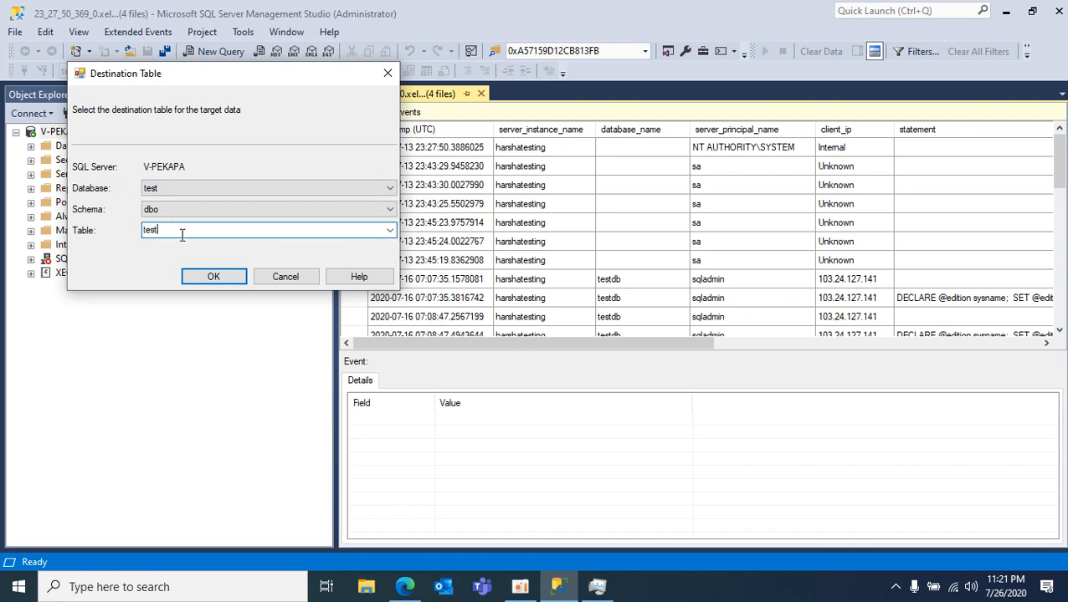
pyautogui.click(213, 276)
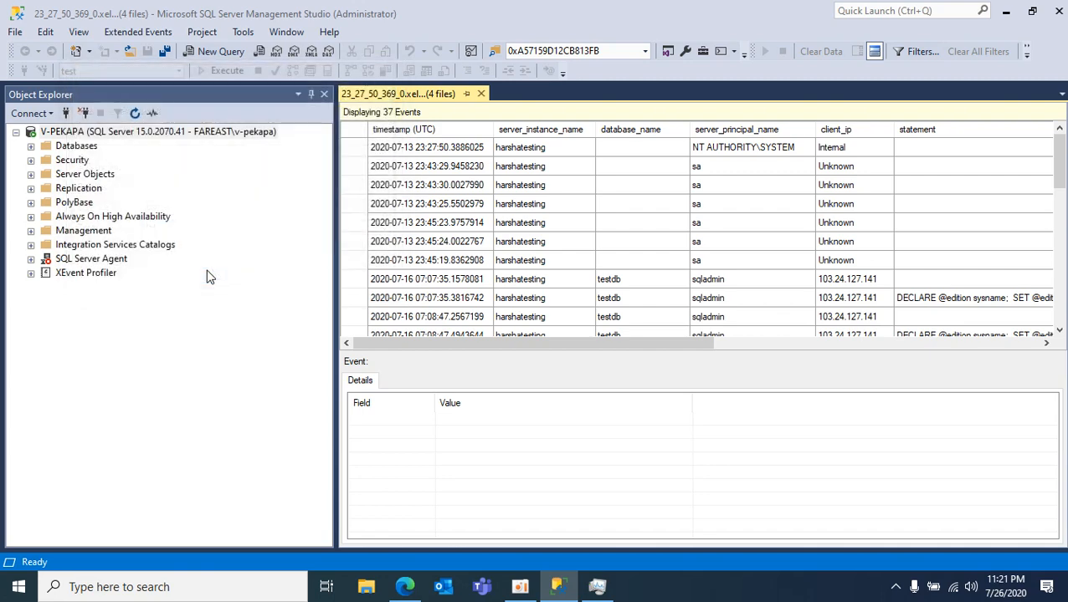
# - Run Select Top 1000 Rows on dbo.test in the test database, returning 37 rows
pyautogui.click(20, 146)
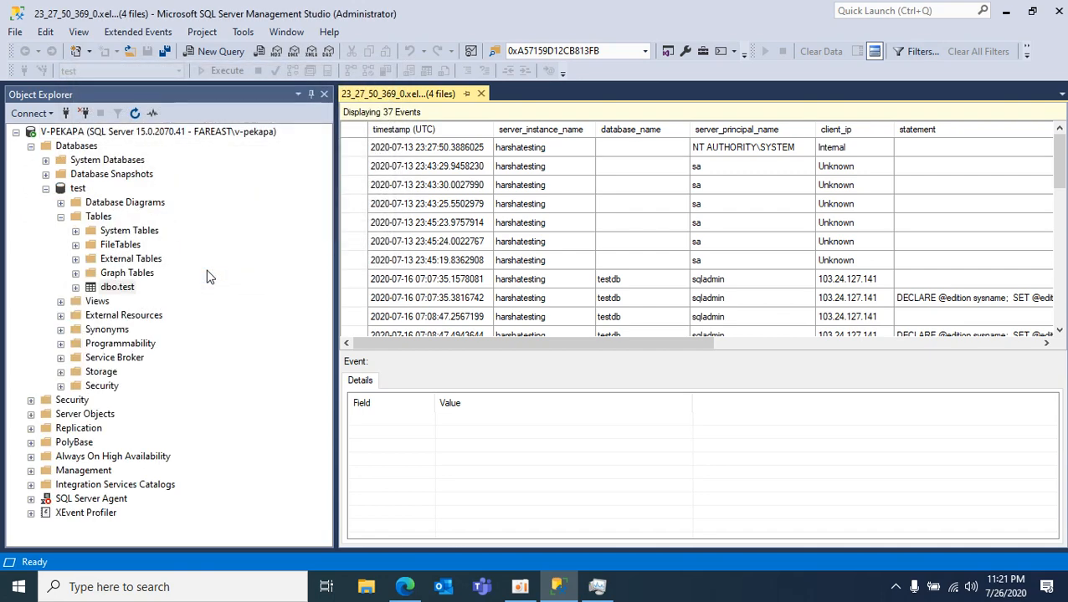
pyautogui.doubleClick(117, 286)
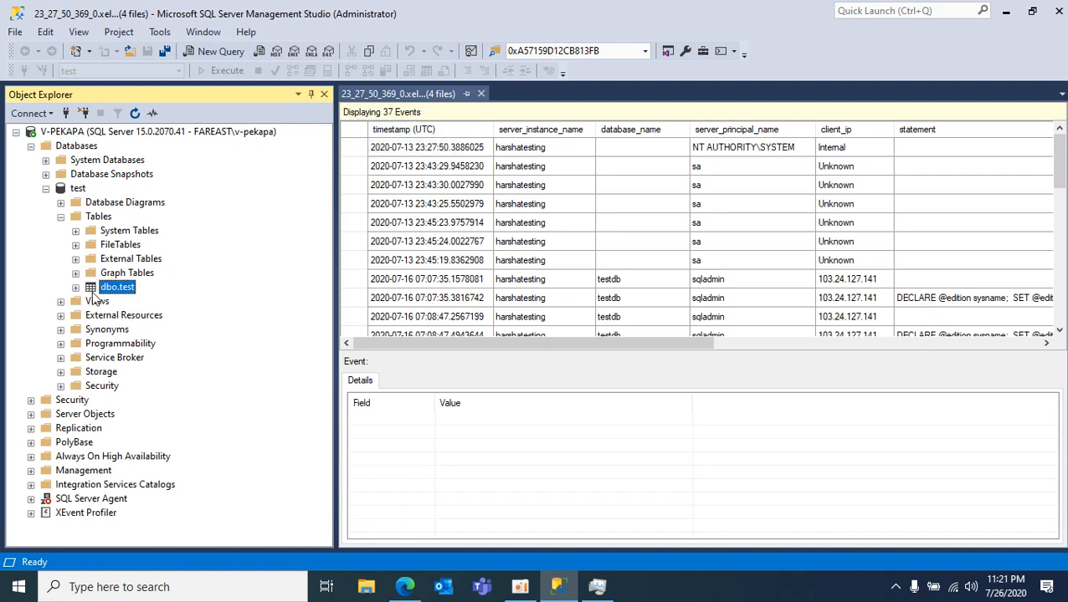
pyautogui.rightClick(117, 288)
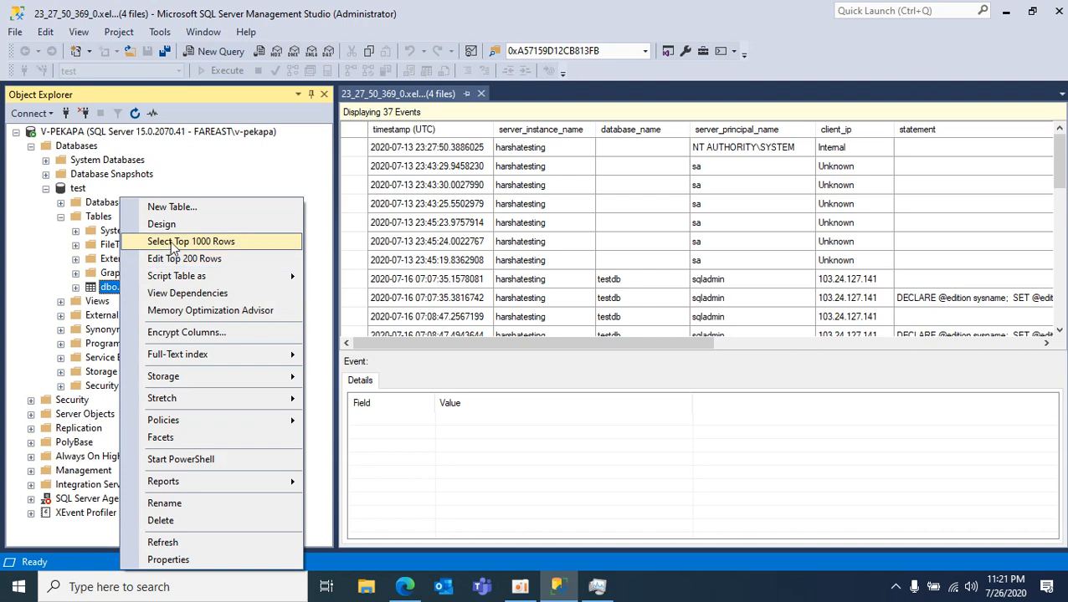
pyautogui.click(190, 241)
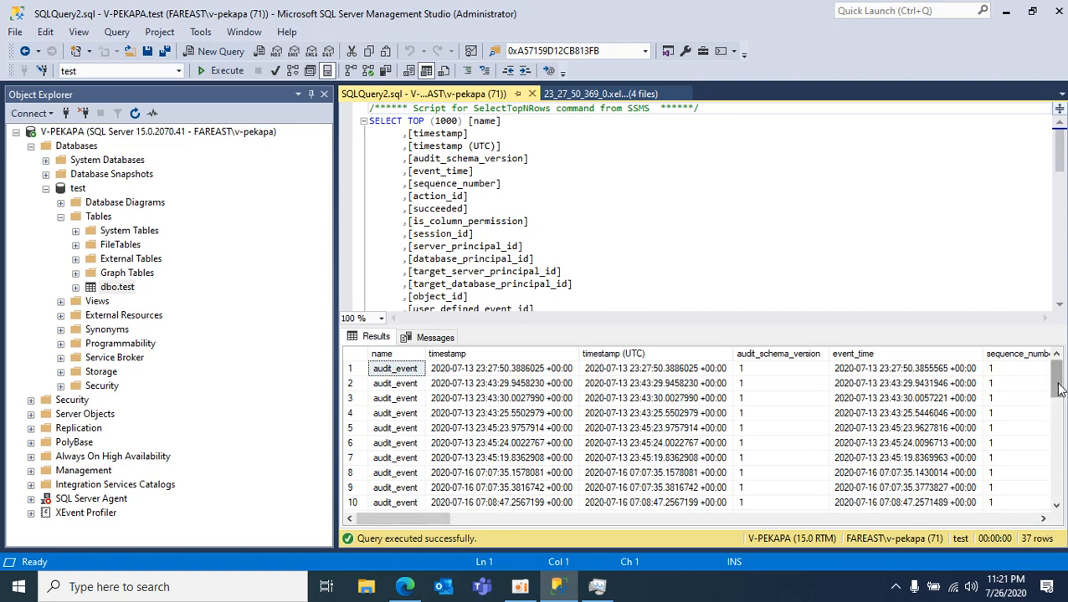
pyautogui.scroll(-3)
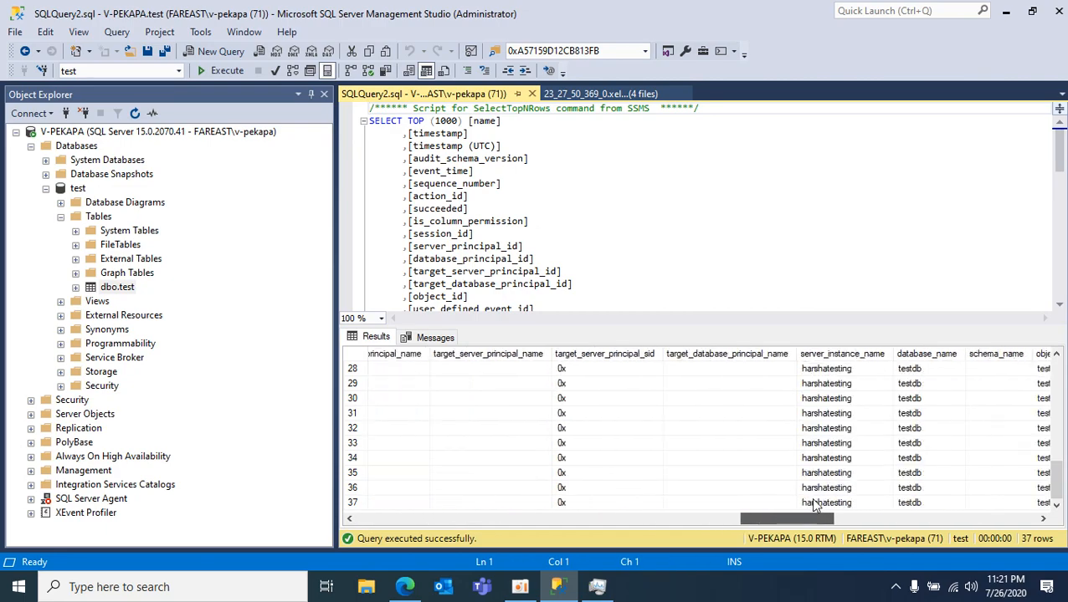
pyautogui.hscroll(-3)
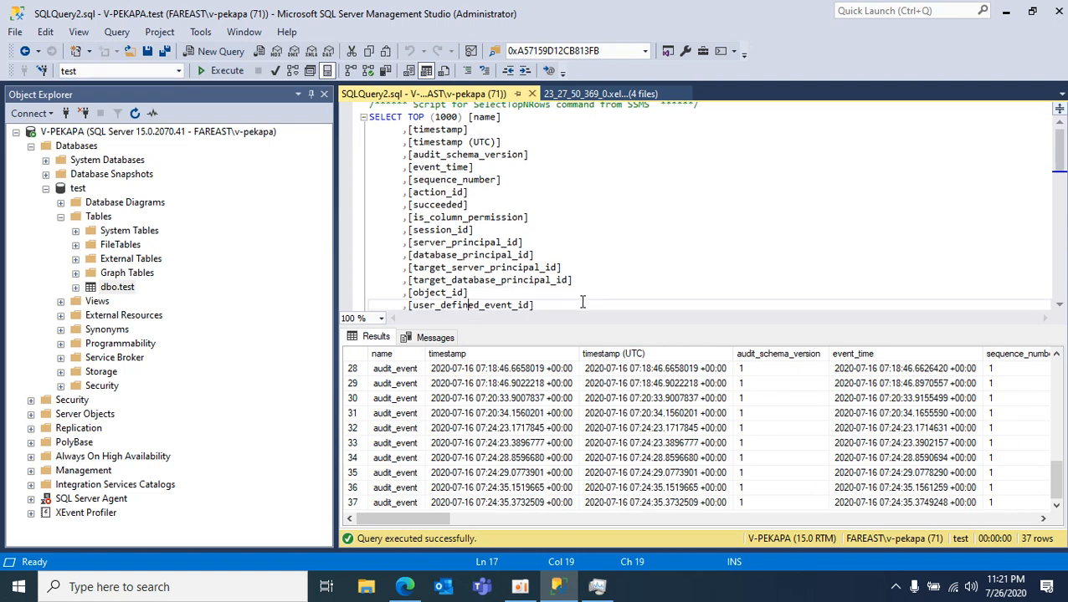
pyautogui.scroll(-3)
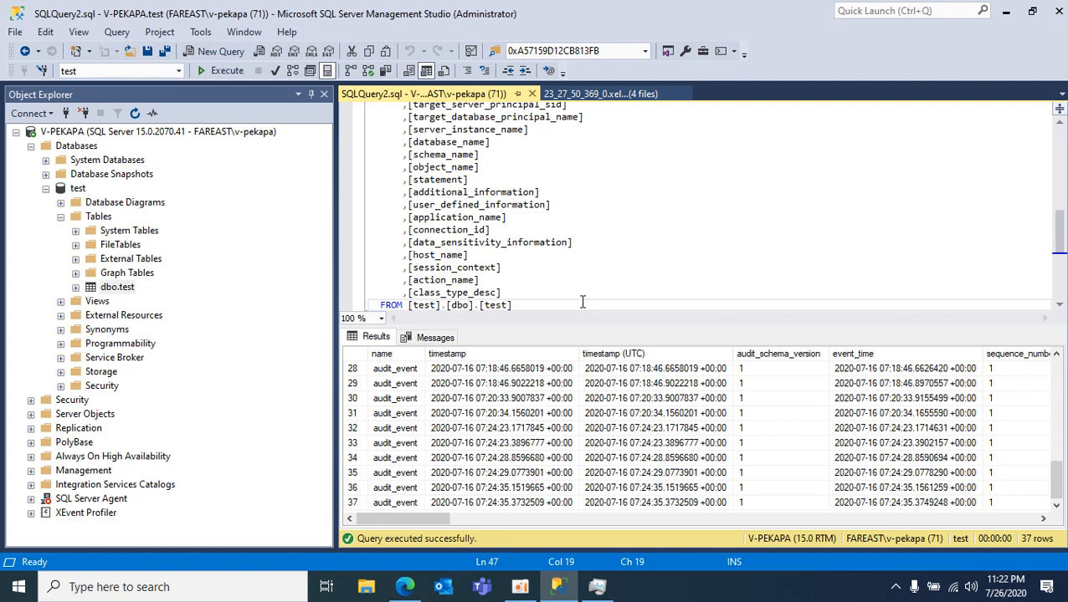
pyautogui.click(467, 304)
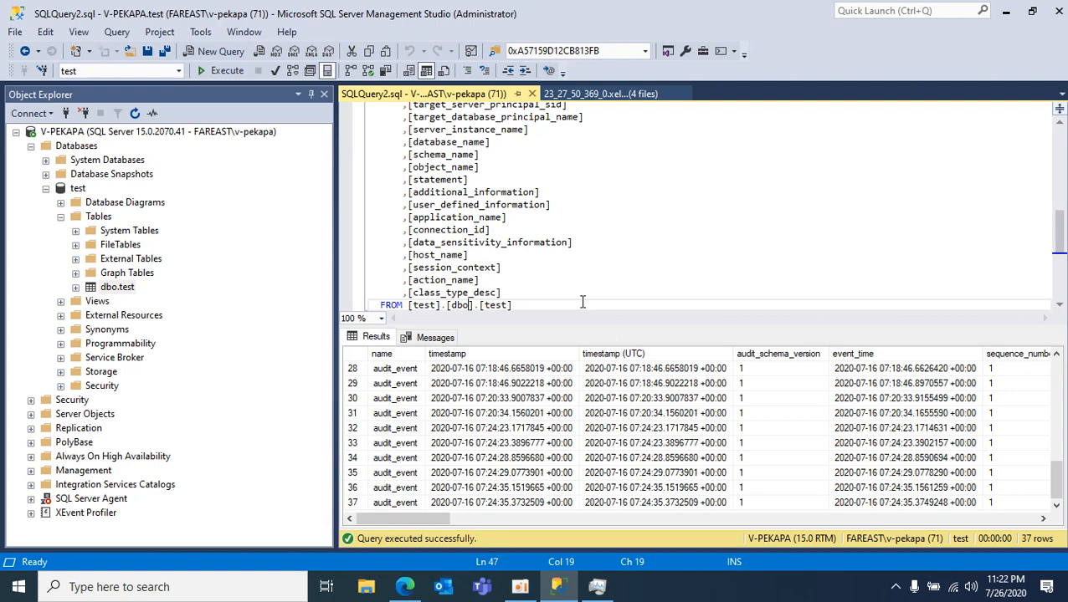